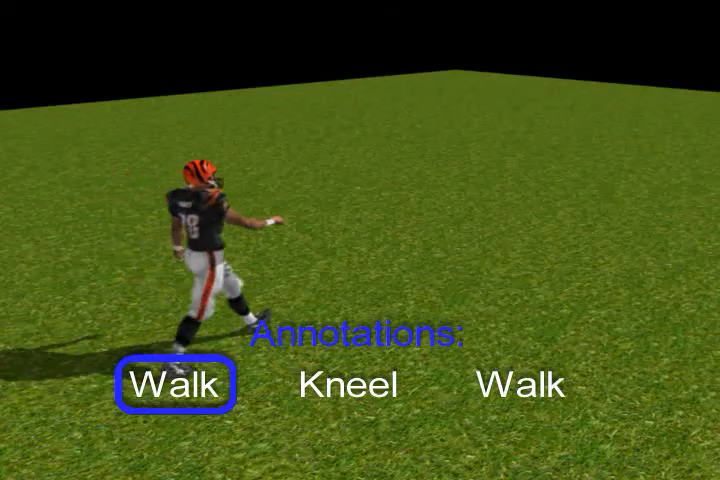
# - Lay out the Walk, Kneel, Walk annotation sequence and synthesize the player's motion
pyautogui.click(344, 387)
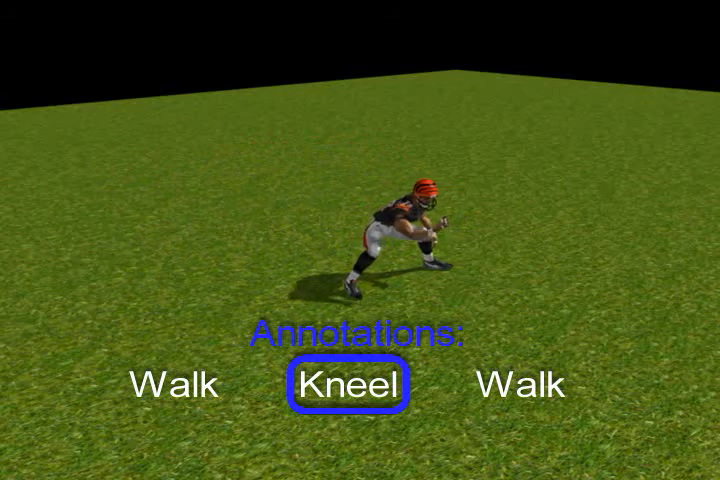
pyautogui.click(516, 384)
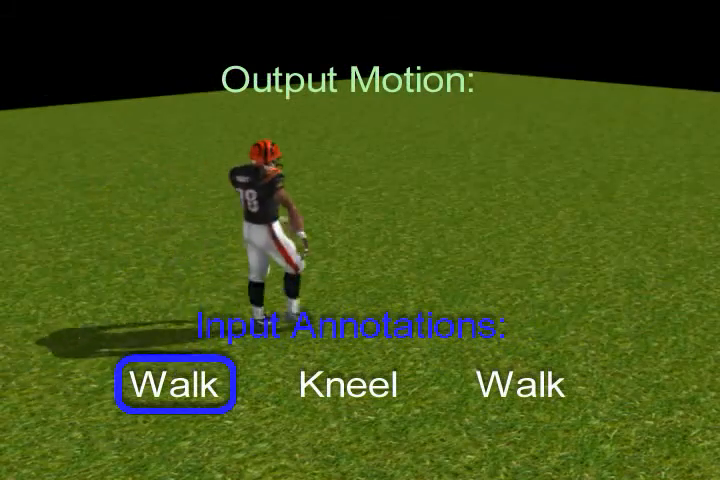
pyautogui.click(345, 387)
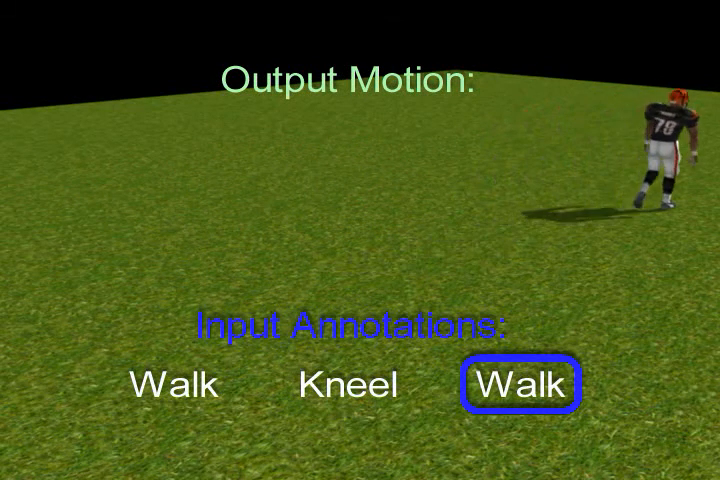
pyautogui.click(345, 386)
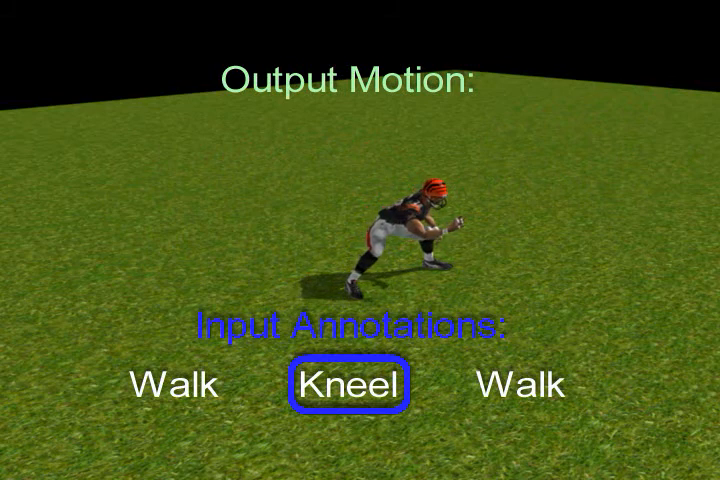
pyautogui.click(524, 387)
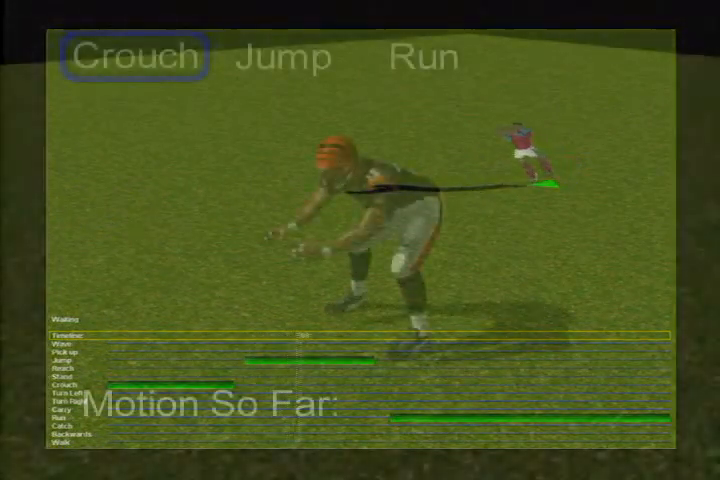
# - Synthesize the Crouch, Jump, Run motion from the painted timeline annotations
pyautogui.click(285, 57)
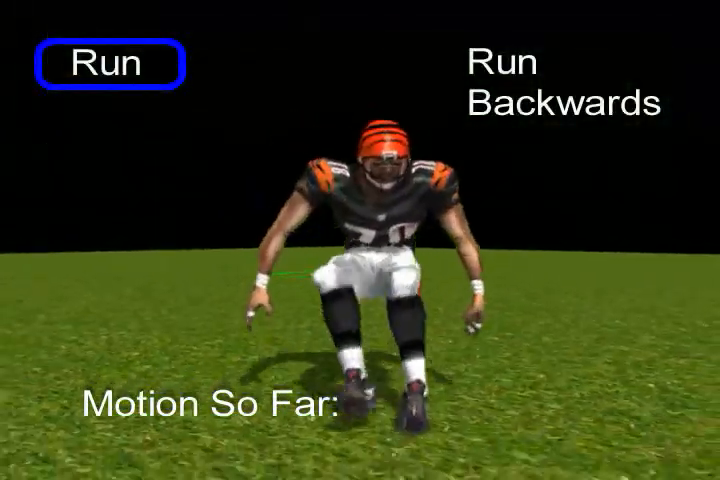
# - Synthesize Run then Run Backwards to the green position constraint on the field
pyautogui.click(567, 80)
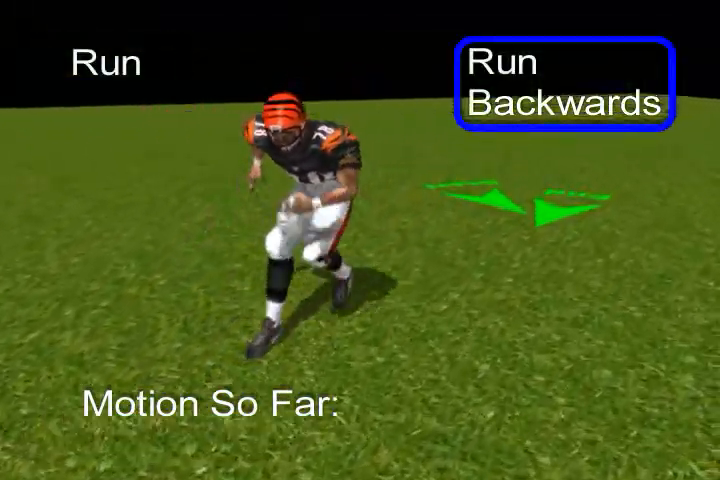